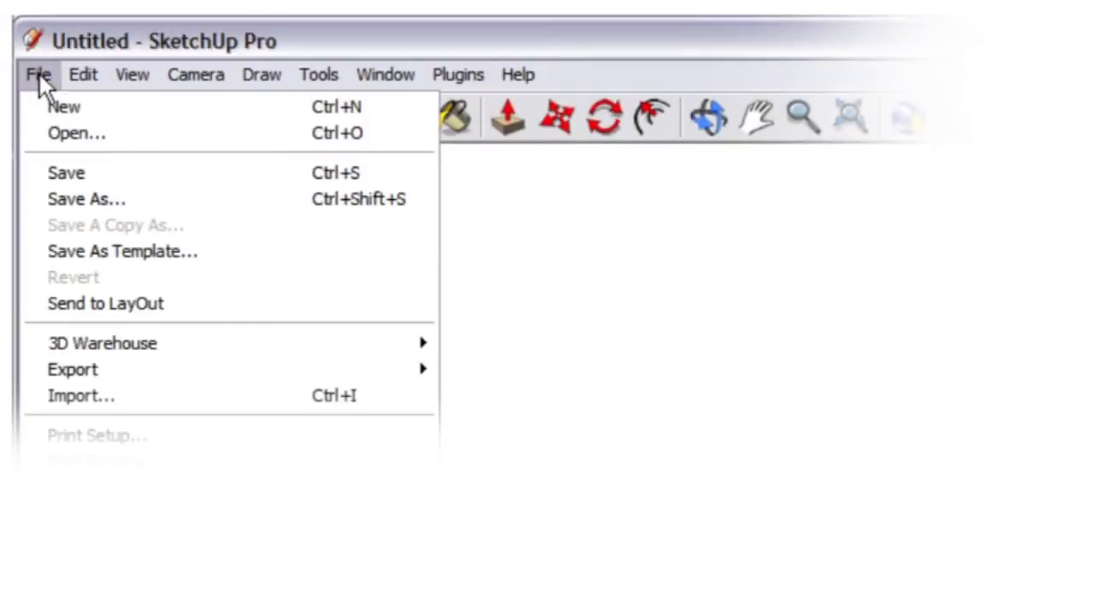
mouse_move(154, 370)
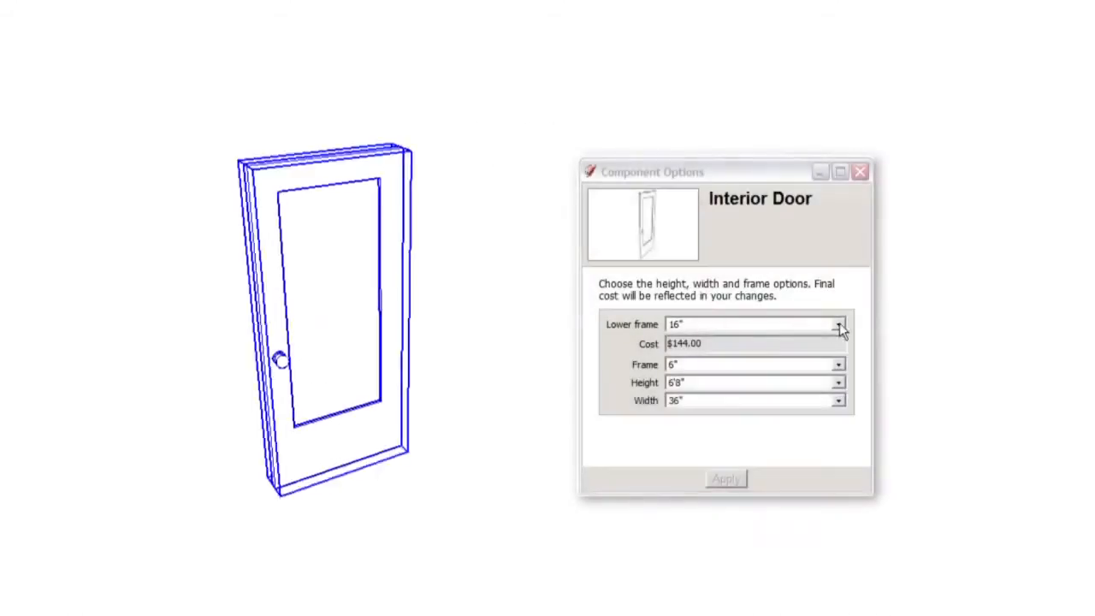
Step: Resize the Interior Door to a 14" lower frame and 7' height, and add a custom attribute
left_click(839, 401)
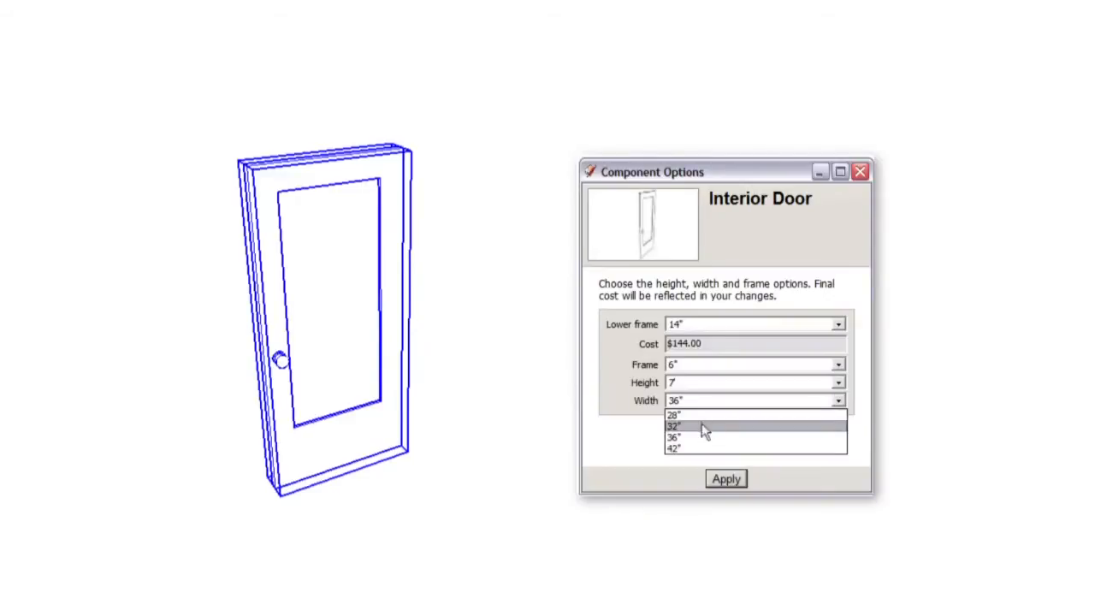
left_click(677, 426)
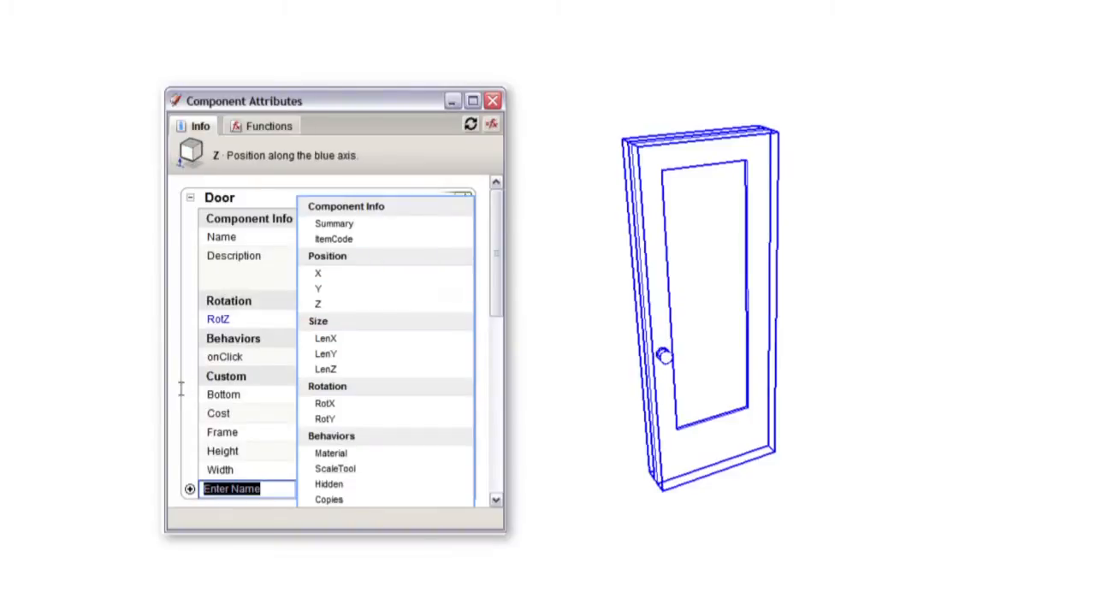
left_click(493, 100)
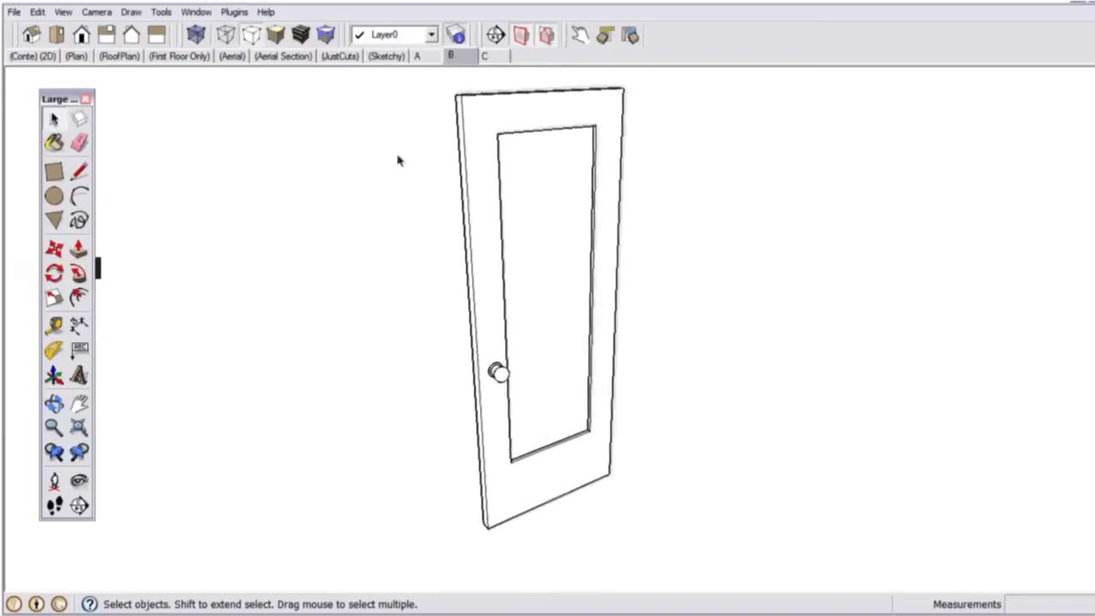
Step: Generate a report tabulating the model's components with positions, sizes and door attributes
left_click(13, 10)
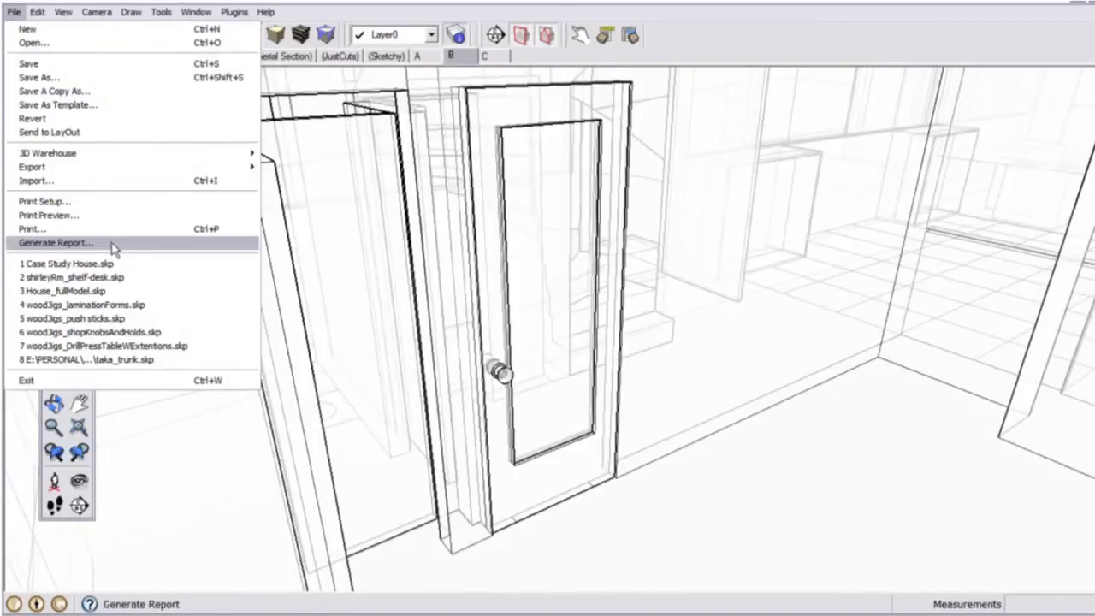
left_click(55, 243)
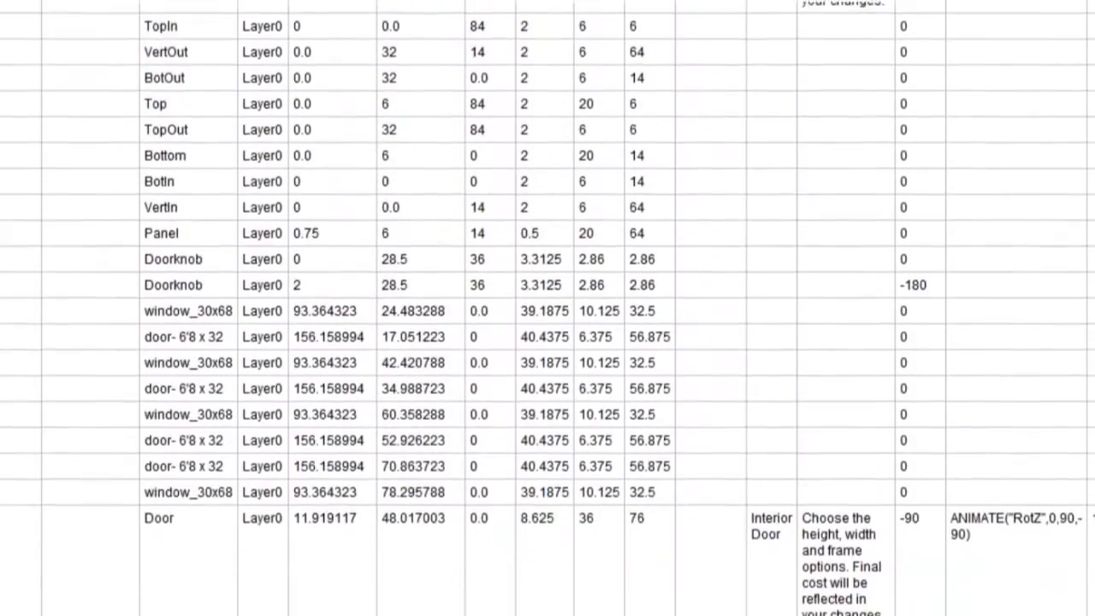
scroll("down", 3)
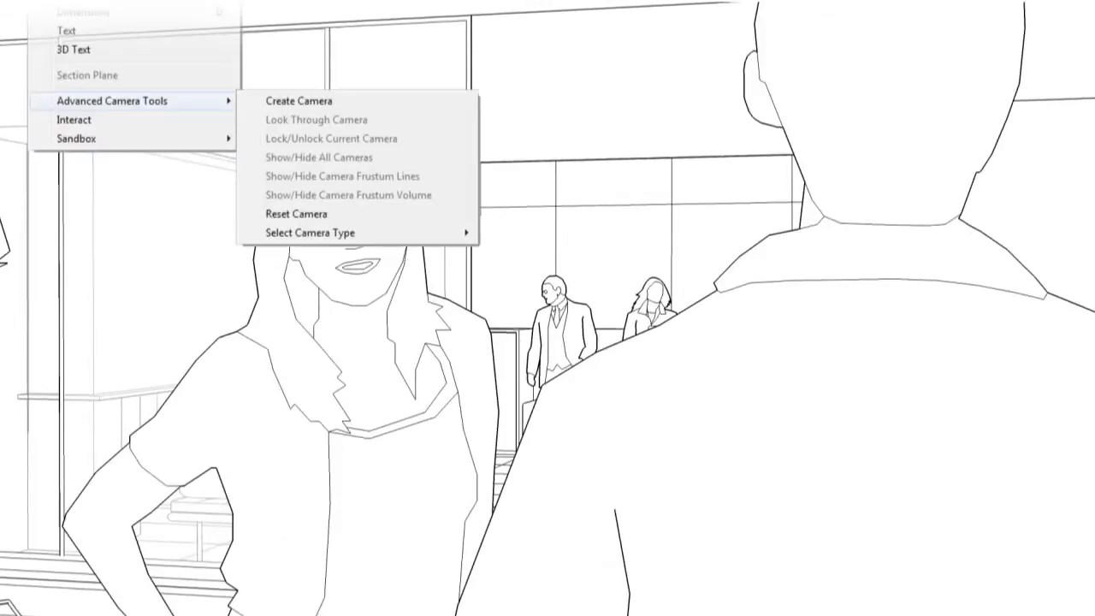
Step: Switch the scene camera to the 65mm Camera Aperture format via Advanced Camera Tools
left_click(309, 233)
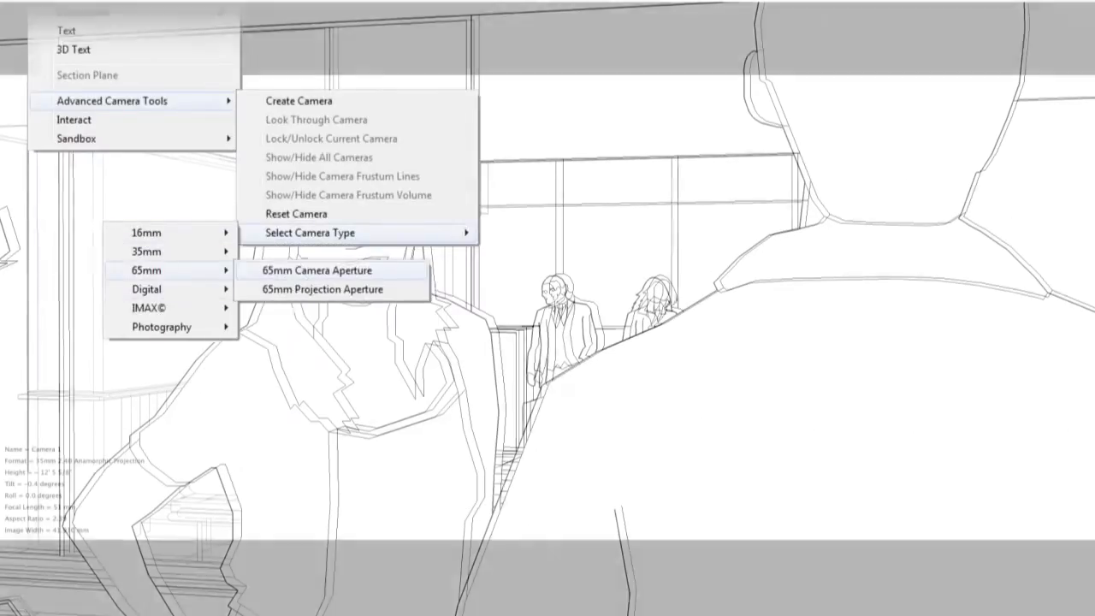
left_click(317, 270)
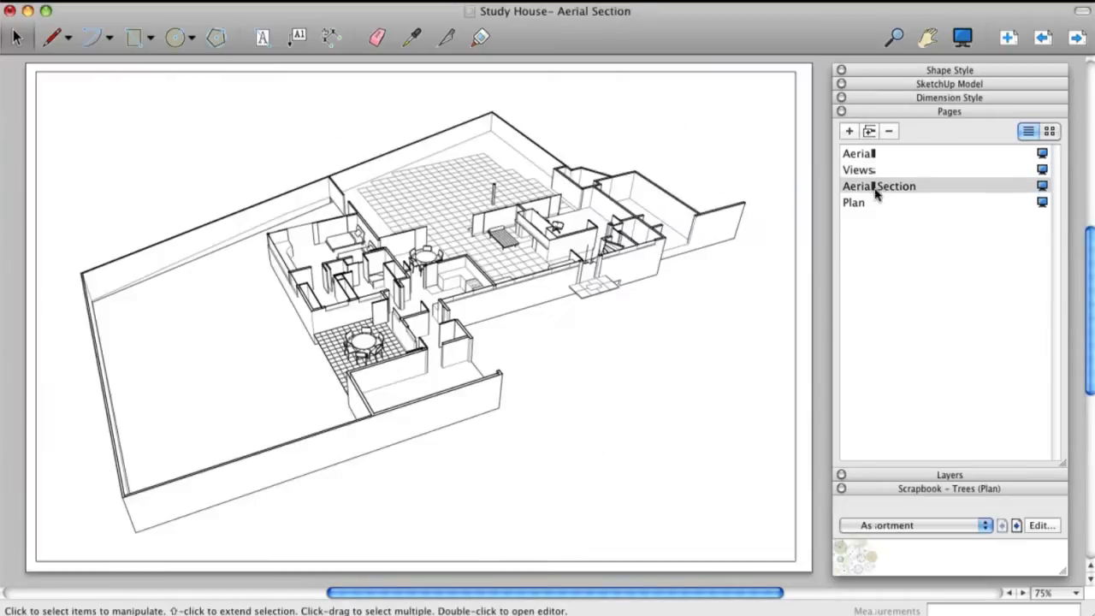
Step: Turn the Aerial Section viewport into a top plan view and dimension it
left_click(948, 84)
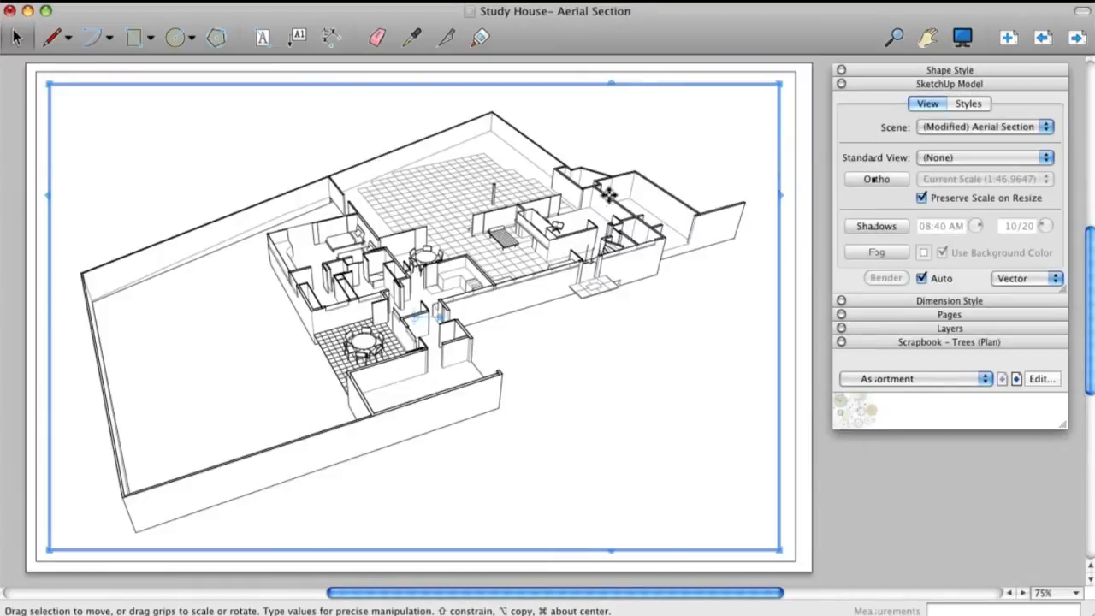
left_click(984, 157)
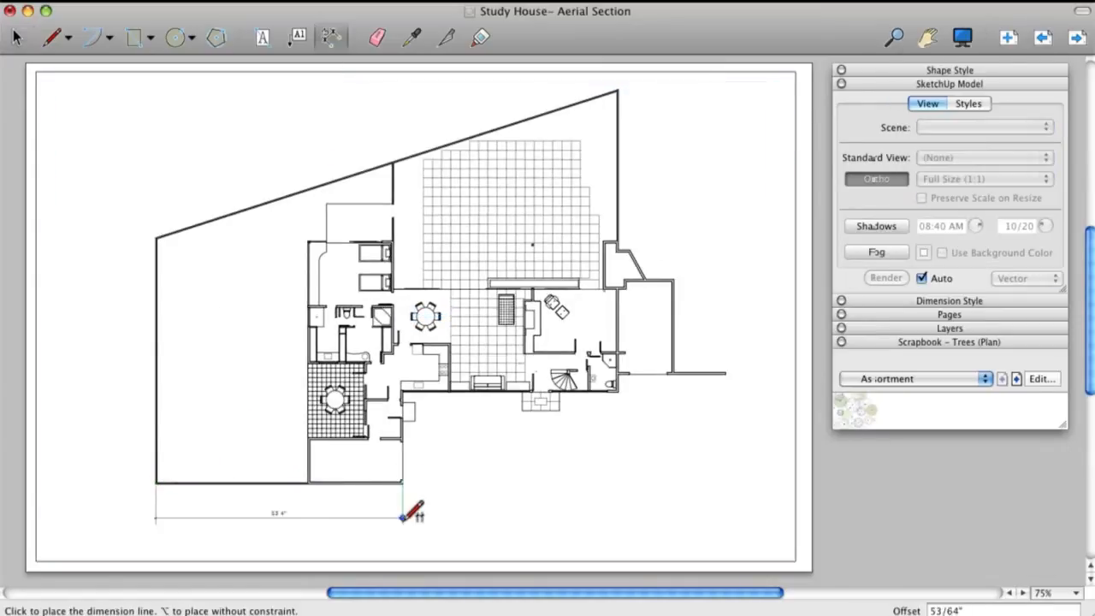
left_click(948, 83)
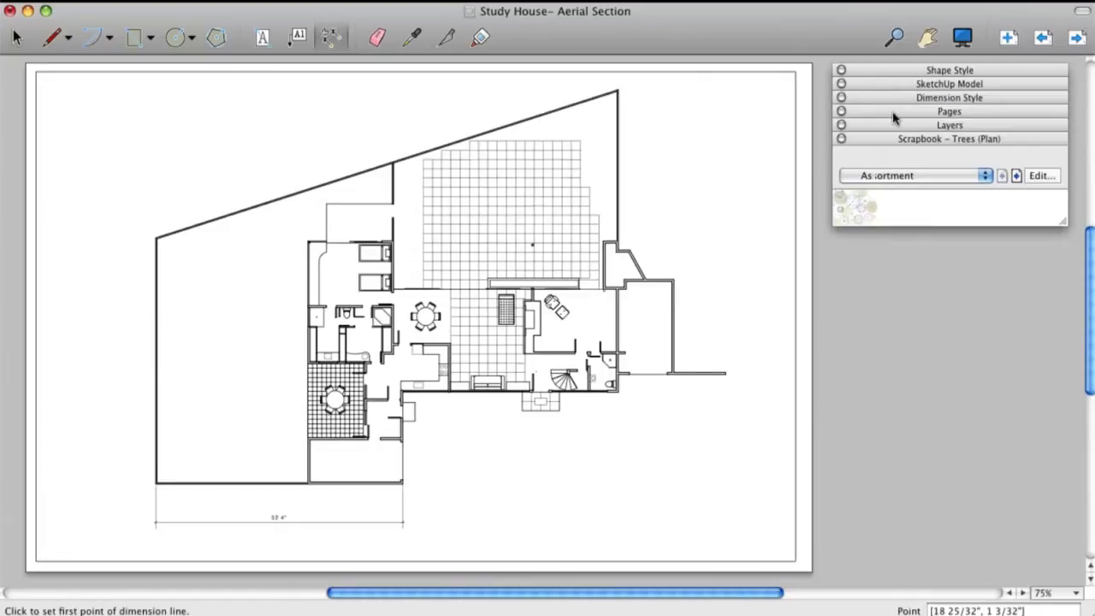
Step: Show the Views page with its four model viewports from the Pages panel
left_click(948, 125)
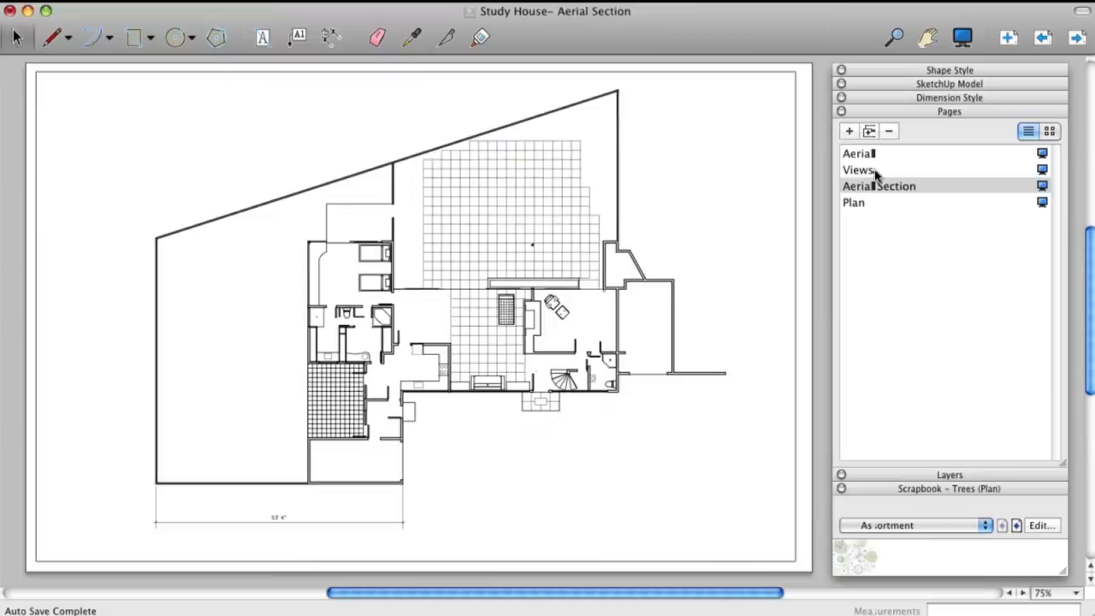
left_click(858, 169)
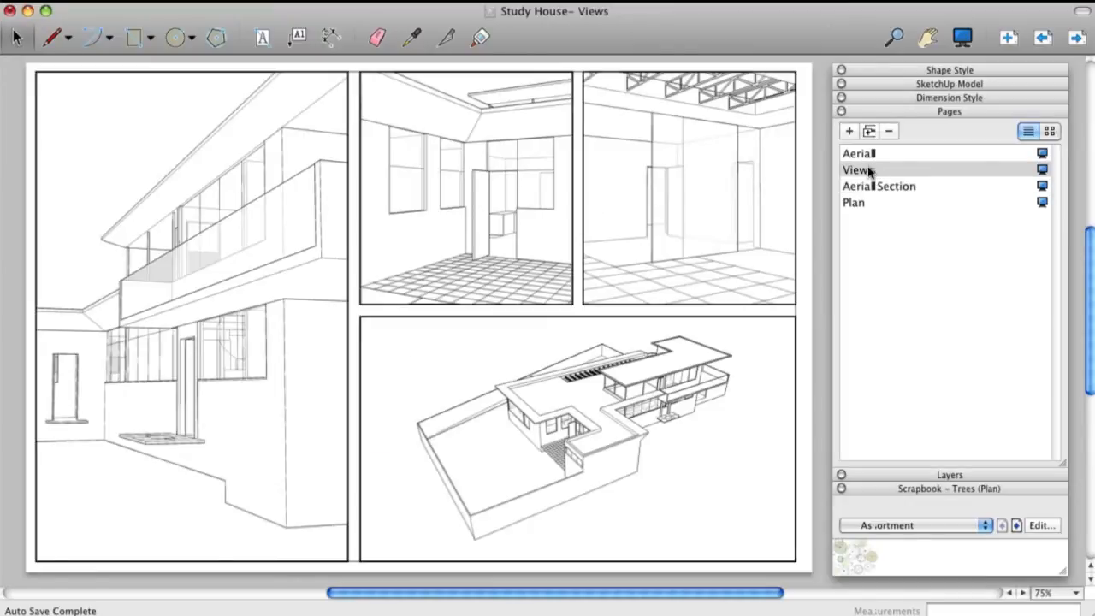